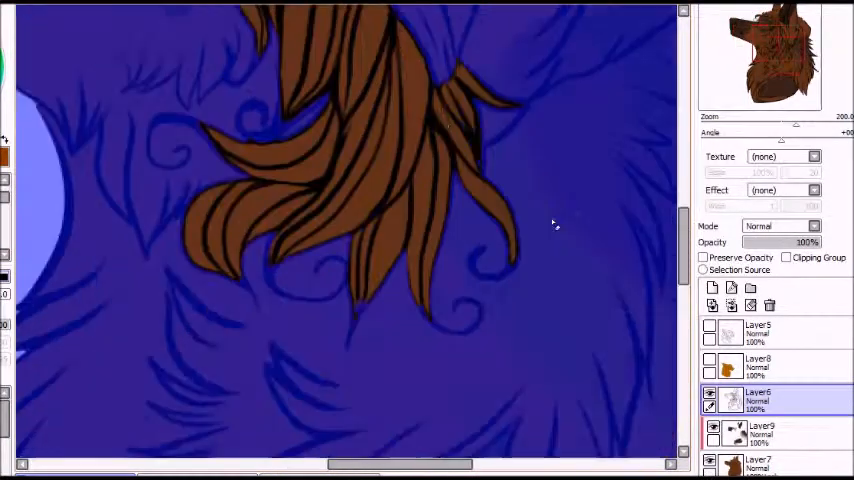
Hide the blue overlay to reveal the wolf's brown chest fur shading beneath the black lineart
{"action": "left_click", "coordinate": [762, 432]}
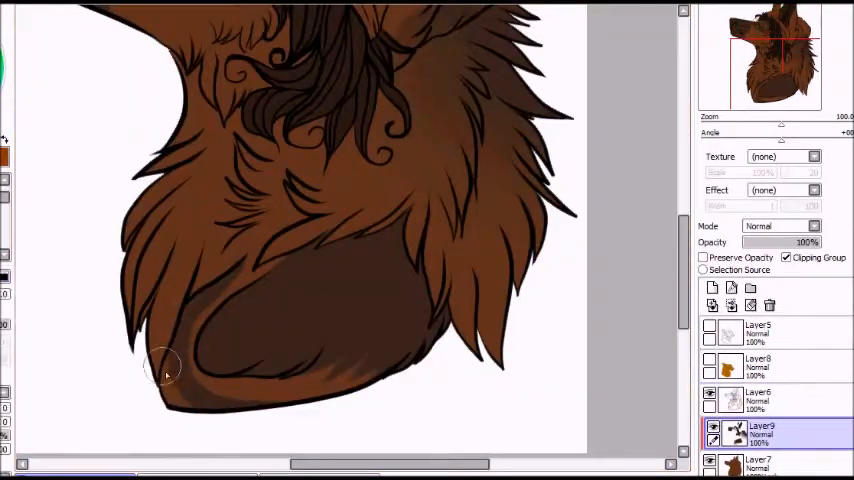